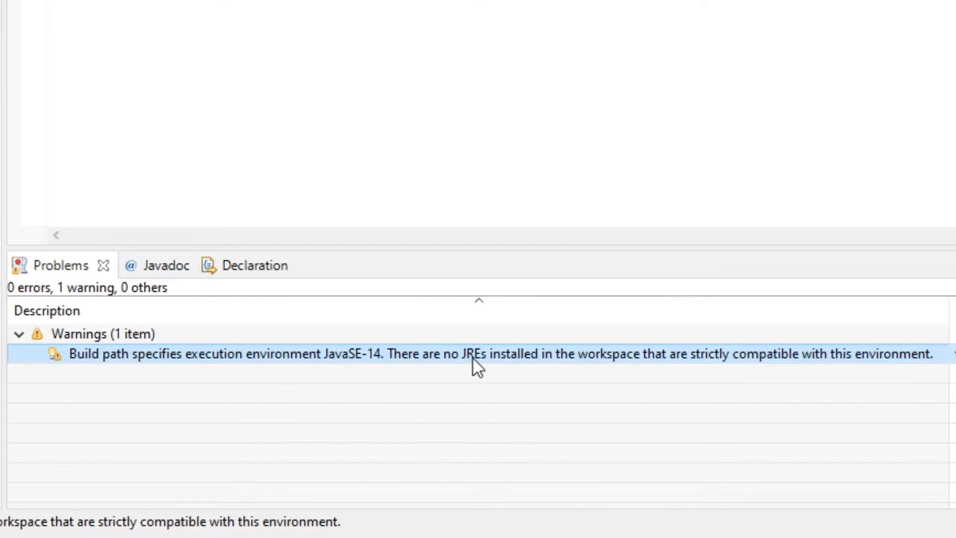
{"action": "mouse_move", "coordinate": [637, 365]}
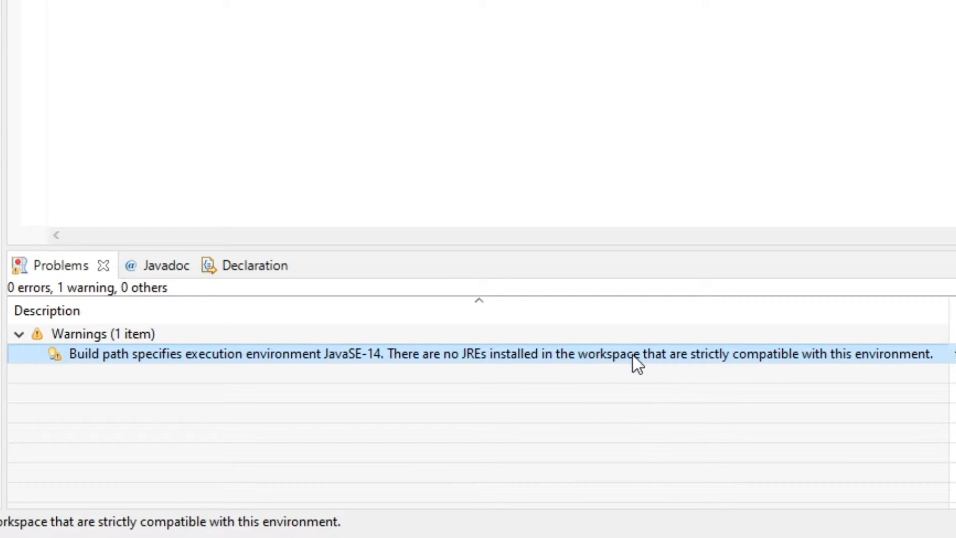
{"action": "mouse_move", "coordinate": [833, 372]}
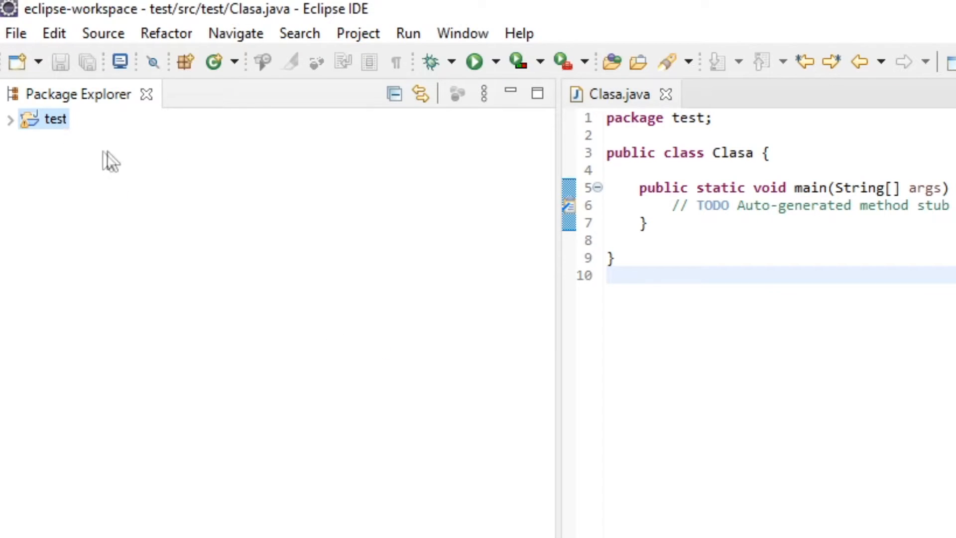
- Reach the Libraries list in the test project's Java Build Path properties
{"action": "right_click", "coordinate": [55, 118]}
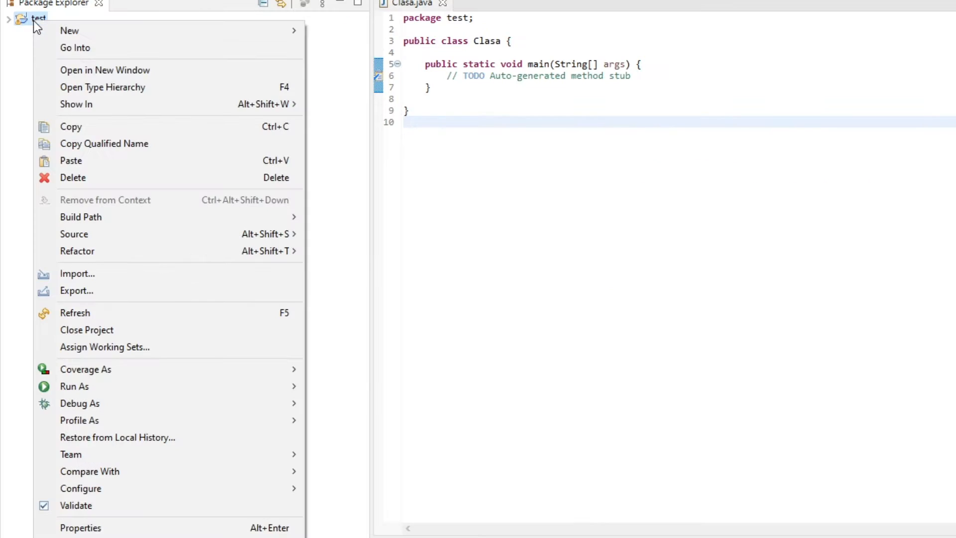
{"action": "left_click", "coordinate": [80, 528]}
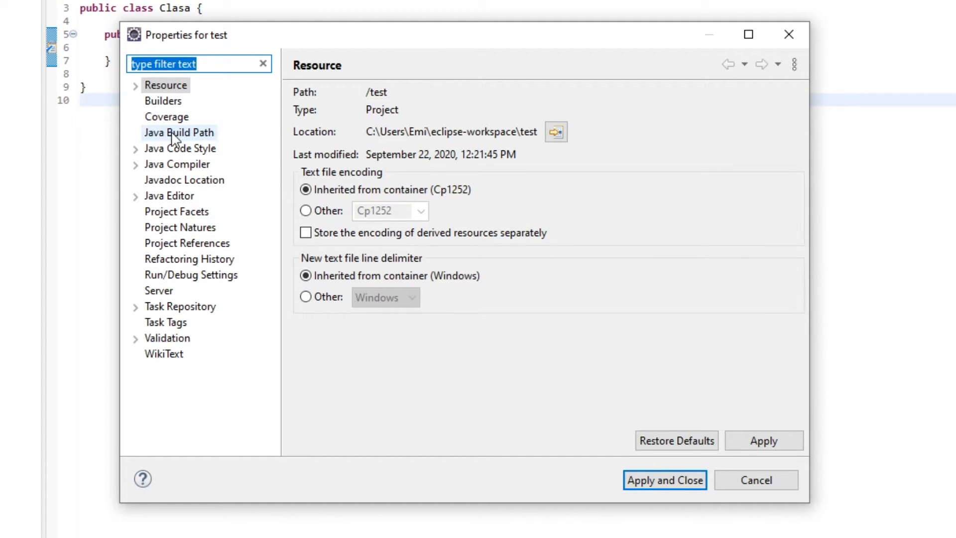
{"action": "left_click", "coordinate": [179, 132]}
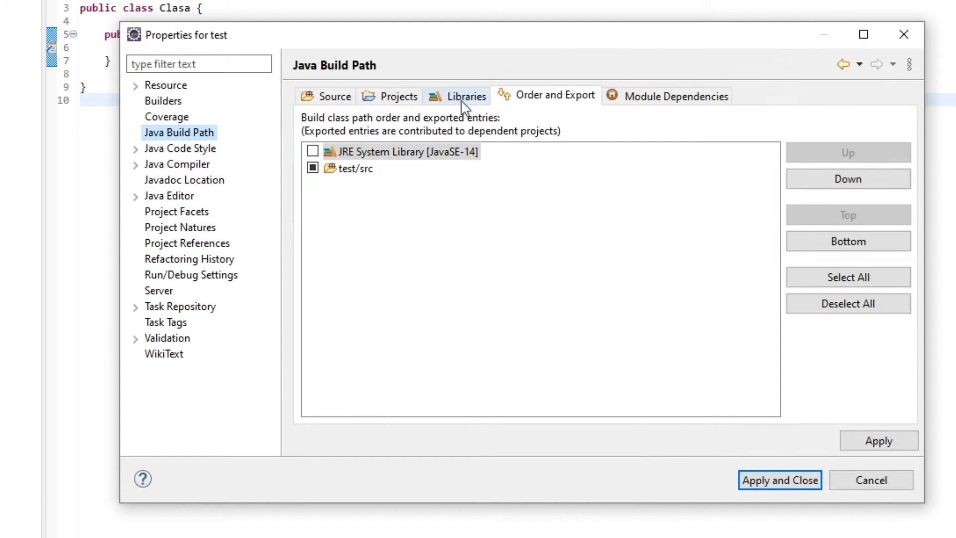
{"action": "left_click", "coordinate": [466, 96]}
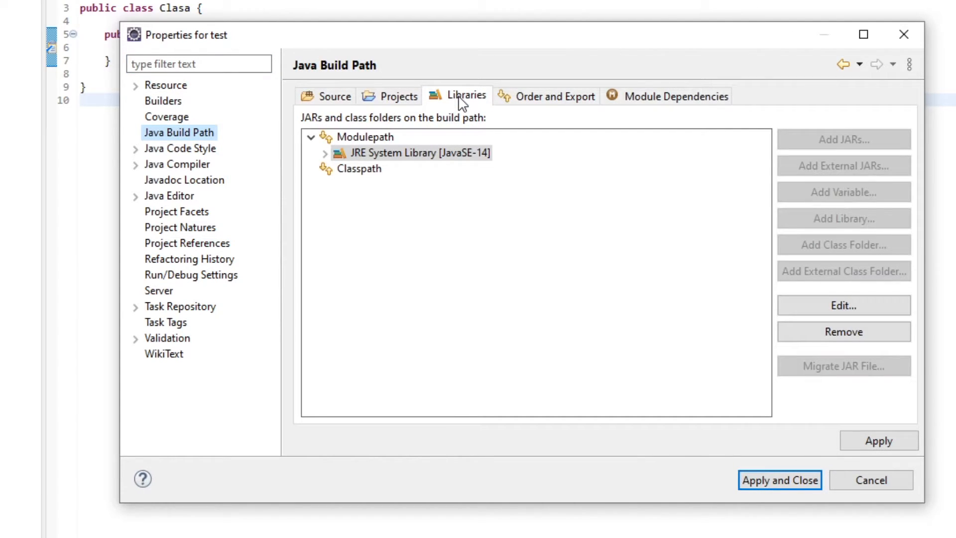
- Remove JRE System Library [JavaSE-14] from the Modulepath and begin adding a new library
{"action": "left_click", "coordinate": [419, 153]}
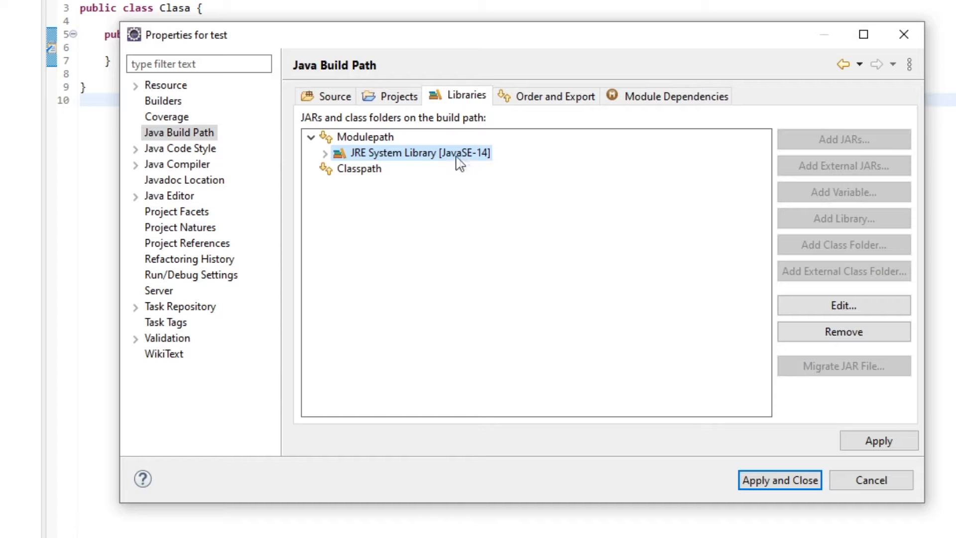
{"action": "left_click", "coordinate": [374, 137]}
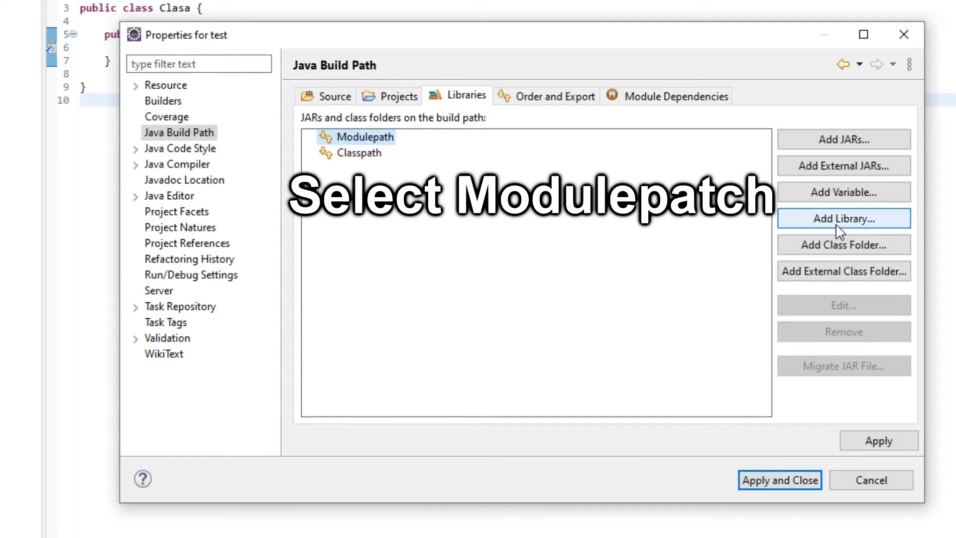
{"action": "left_click", "coordinate": [843, 219]}
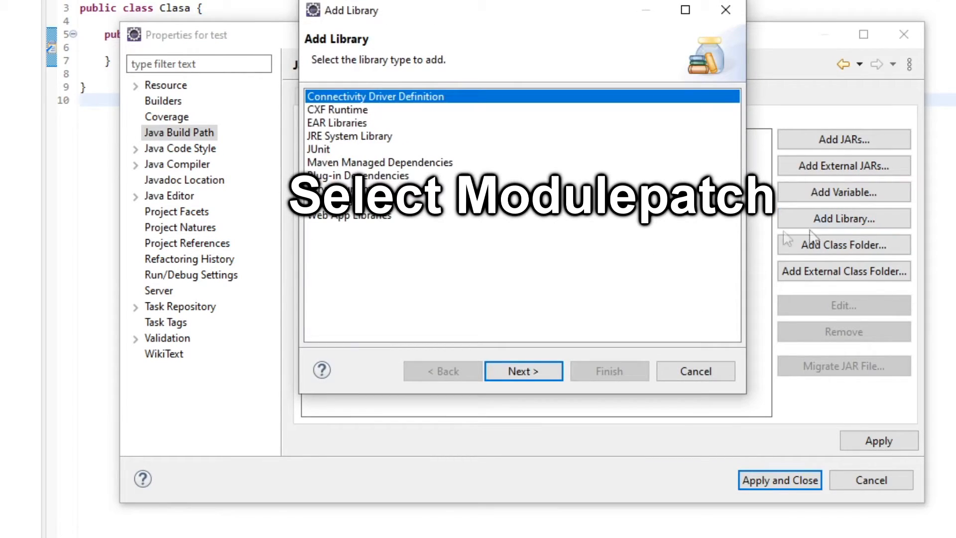
- Add the workspace default JRE (jdk-15) as a JRE System Library and apply the build path changes
{"action": "left_click", "coordinate": [349, 136]}
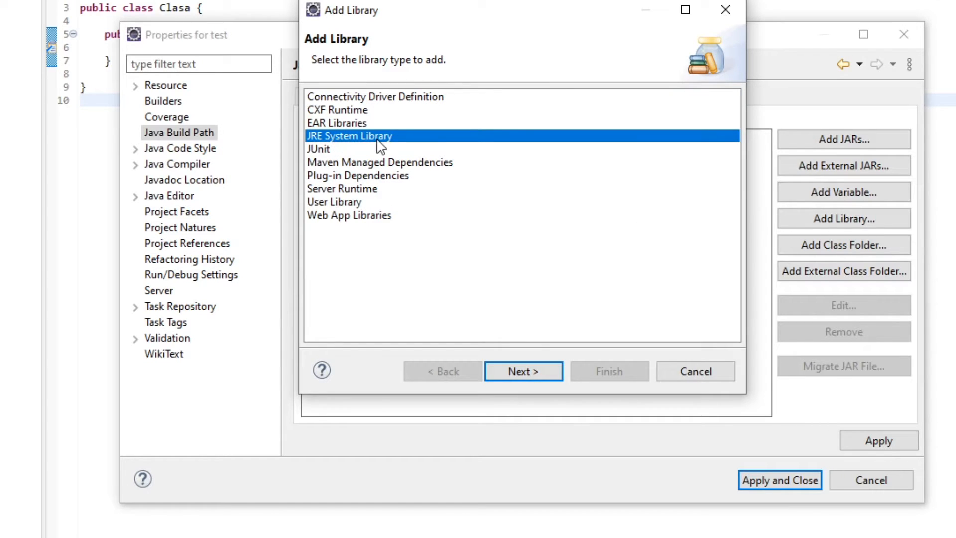
{"action": "left_click", "coordinate": [523, 371]}
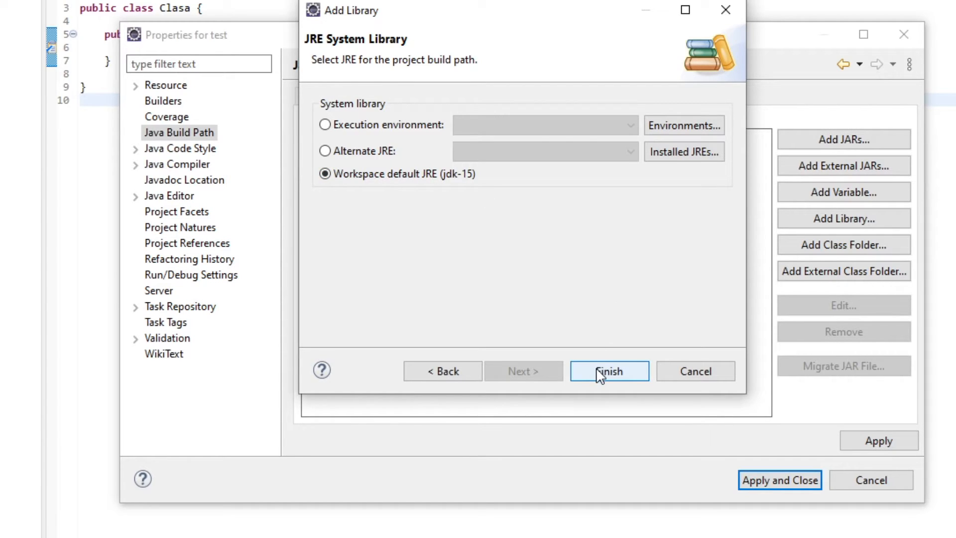
{"action": "left_click", "coordinate": [610, 371]}
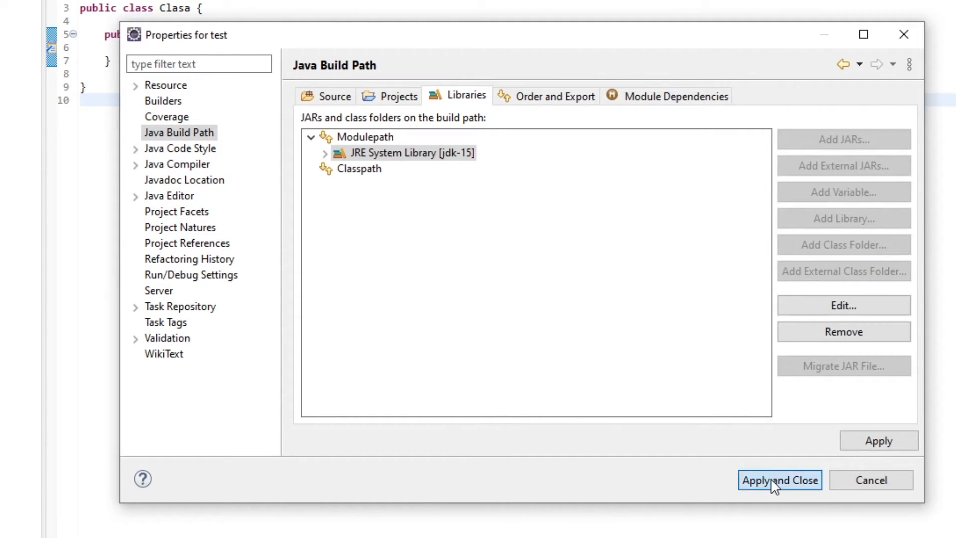
{"action": "left_click", "coordinate": [779, 480]}
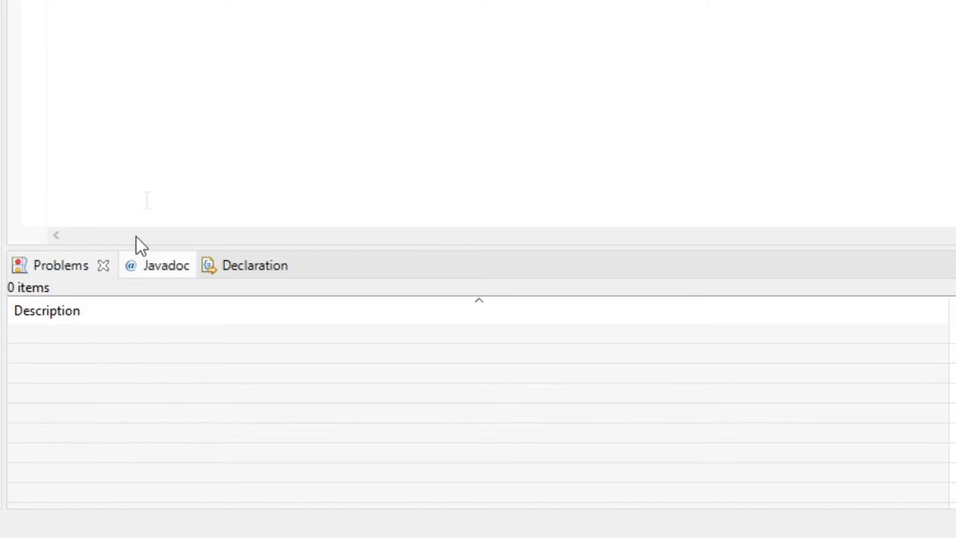